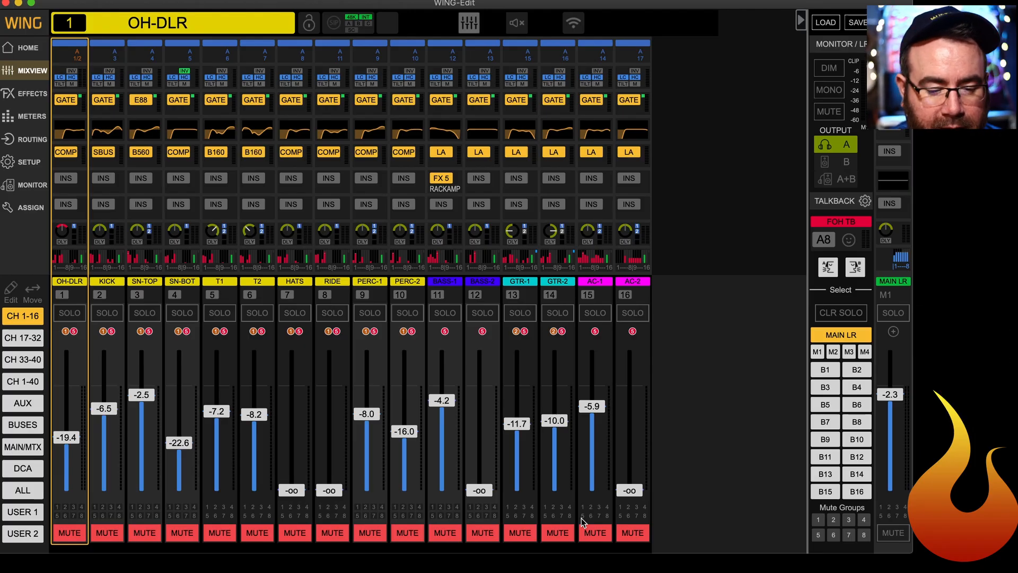
pyautogui.moveTo(263, 177)
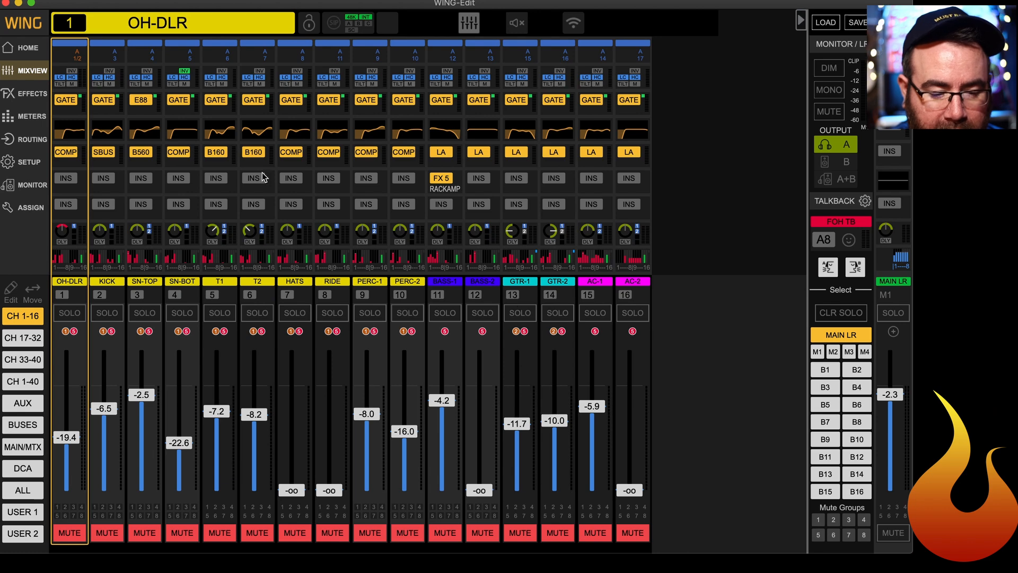
# Leave MIXVIEW for the Home overview of the OH-DLR channel
pyautogui.click(27, 63)
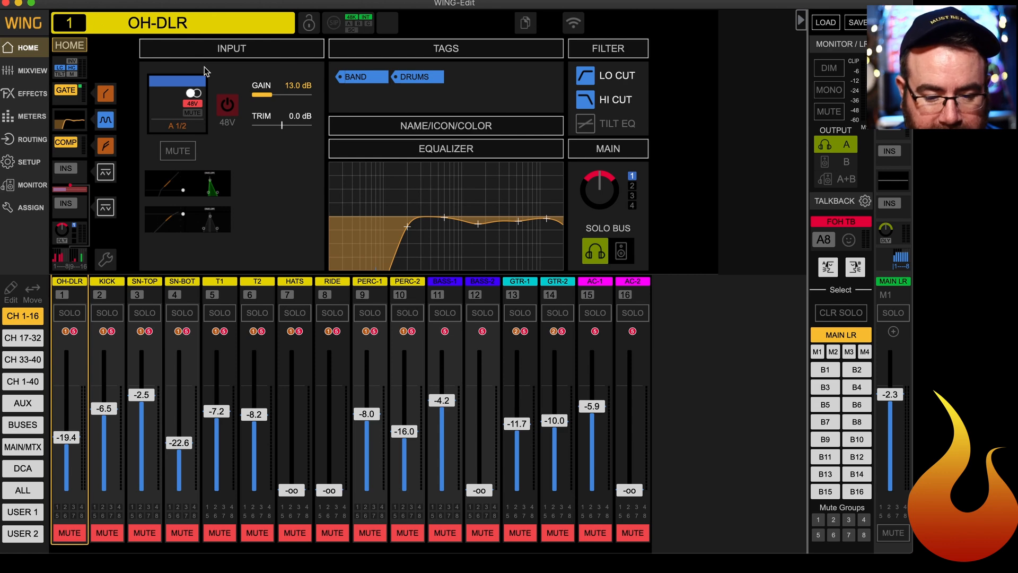
pyautogui.moveTo(371, 188)
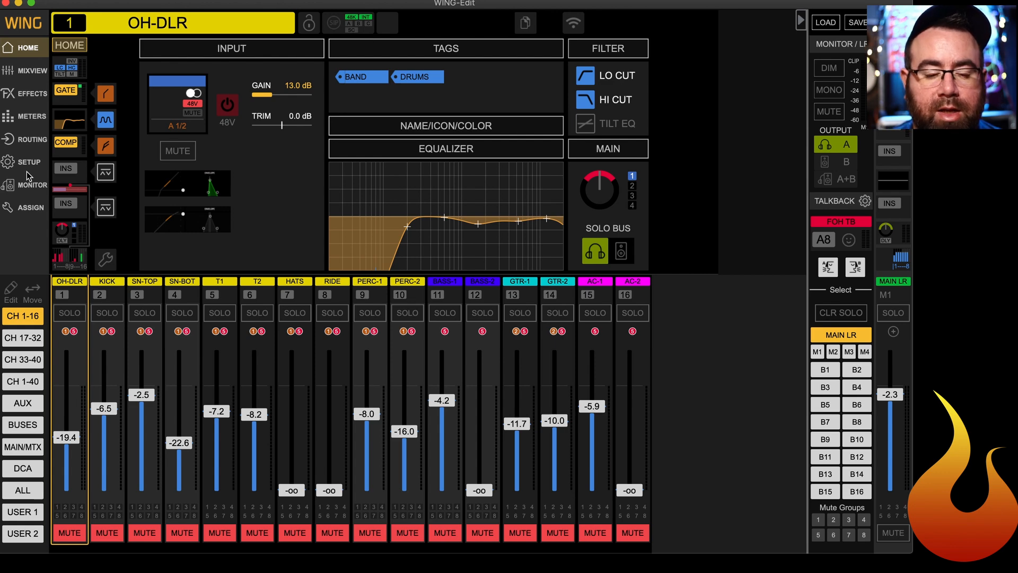
pyautogui.moveTo(539, 376)
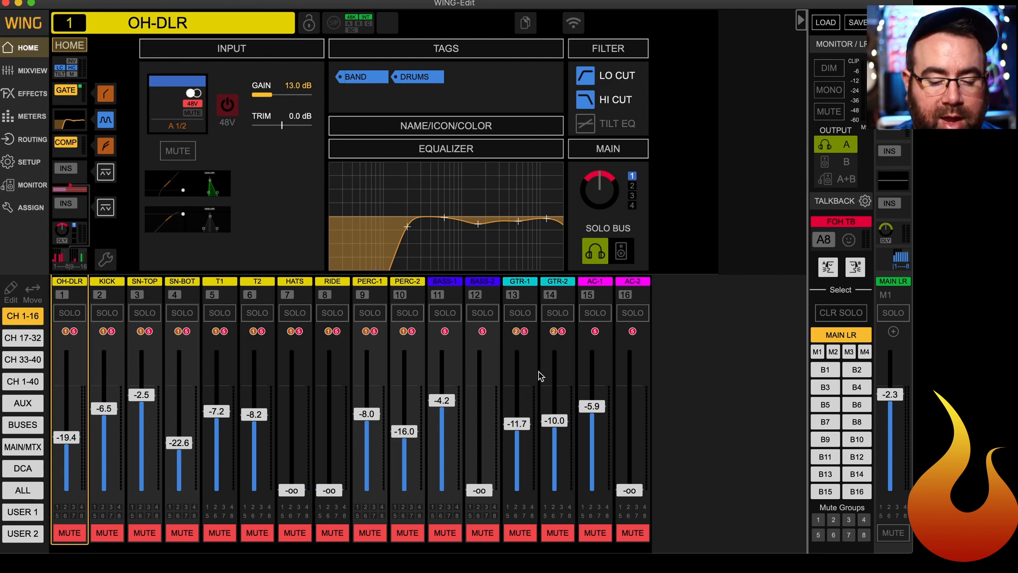
pyautogui.moveTo(354, 430)
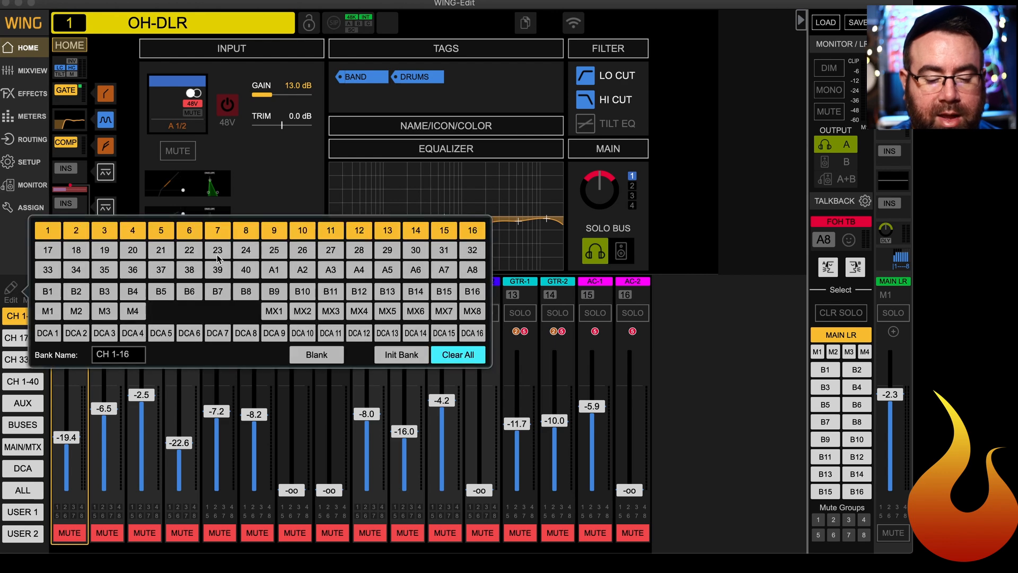
pyautogui.moveTo(147, 299)
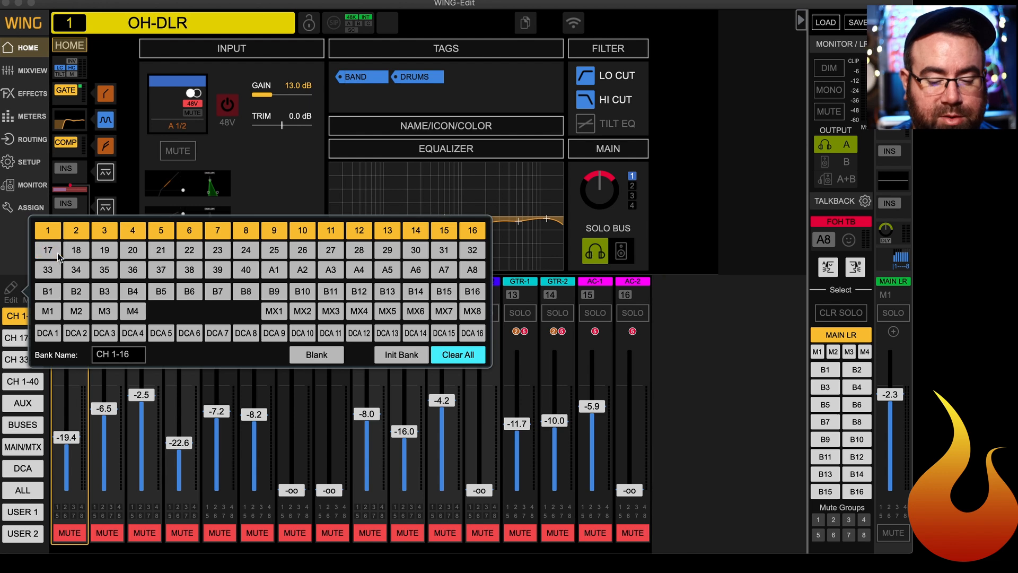
pyautogui.click(46, 250)
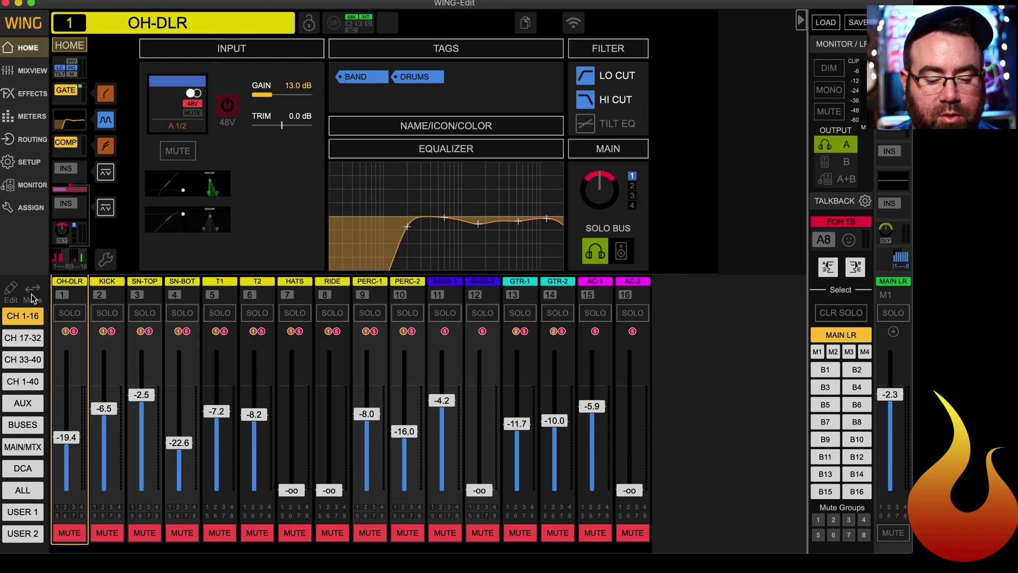
pyautogui.moveTo(196, 342)
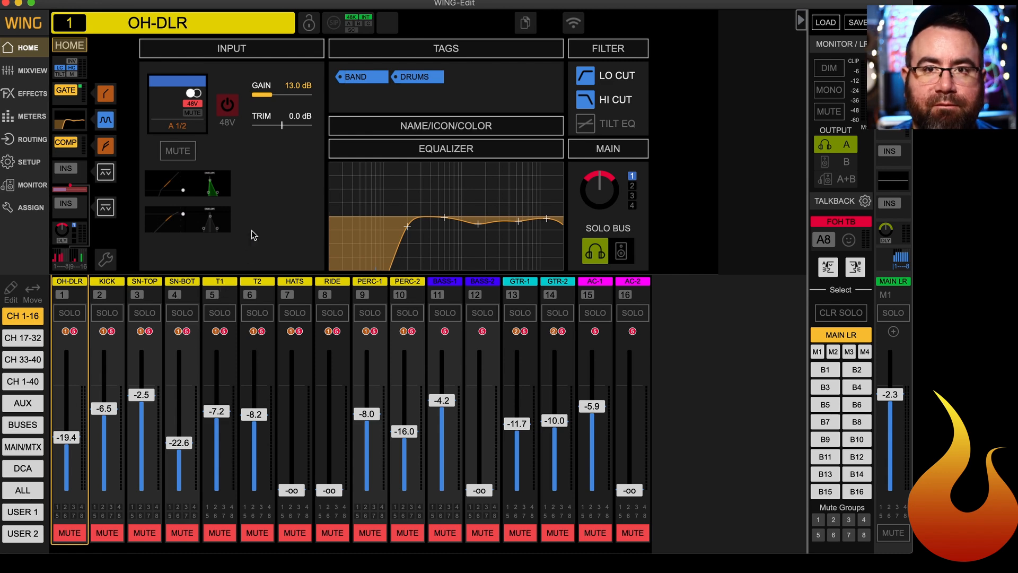
pyautogui.moveTo(234, 264)
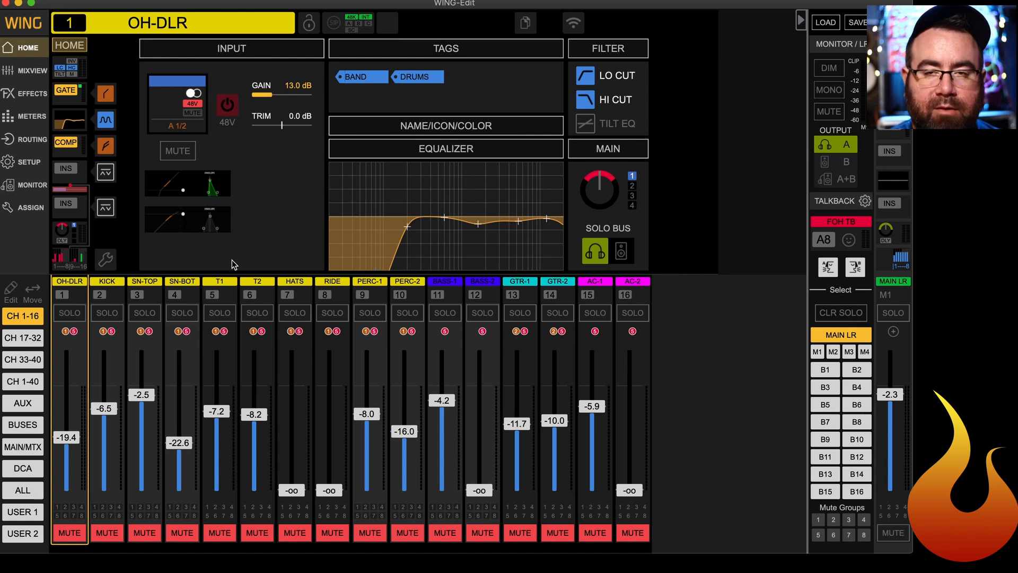
pyautogui.moveTo(130, 239)
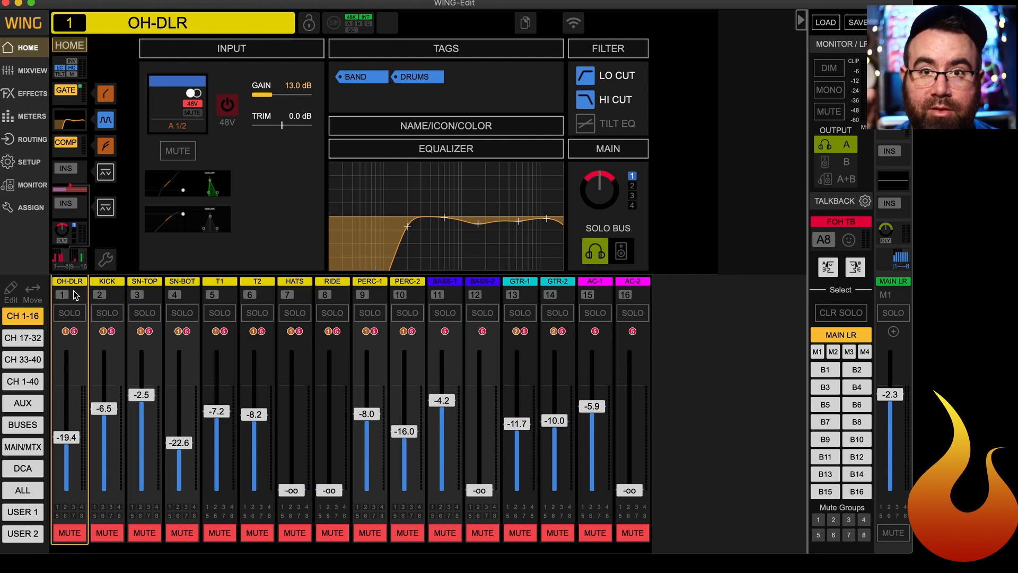
pyautogui.moveTo(239, 229)
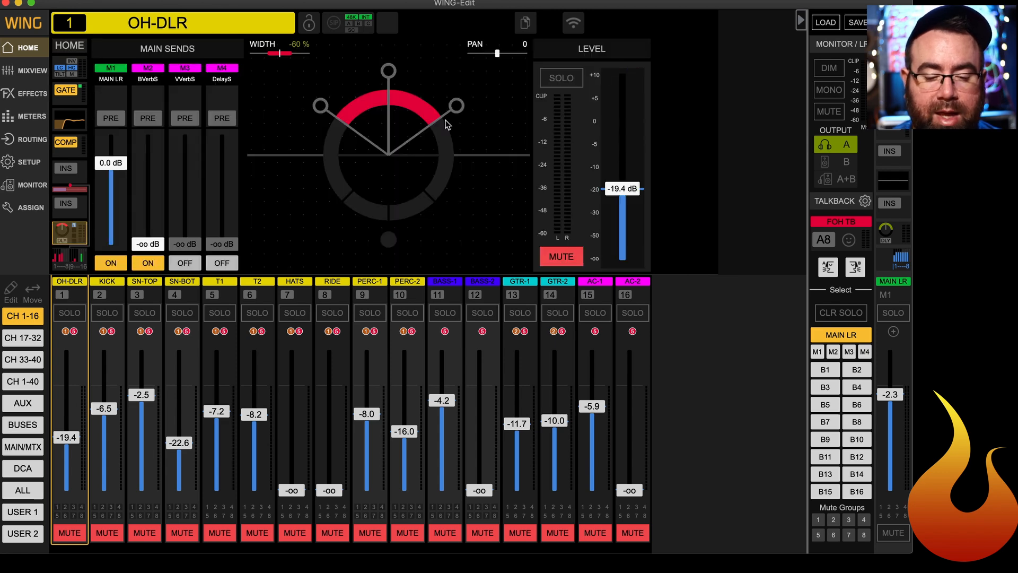
pyautogui.moveTo(407, 110)
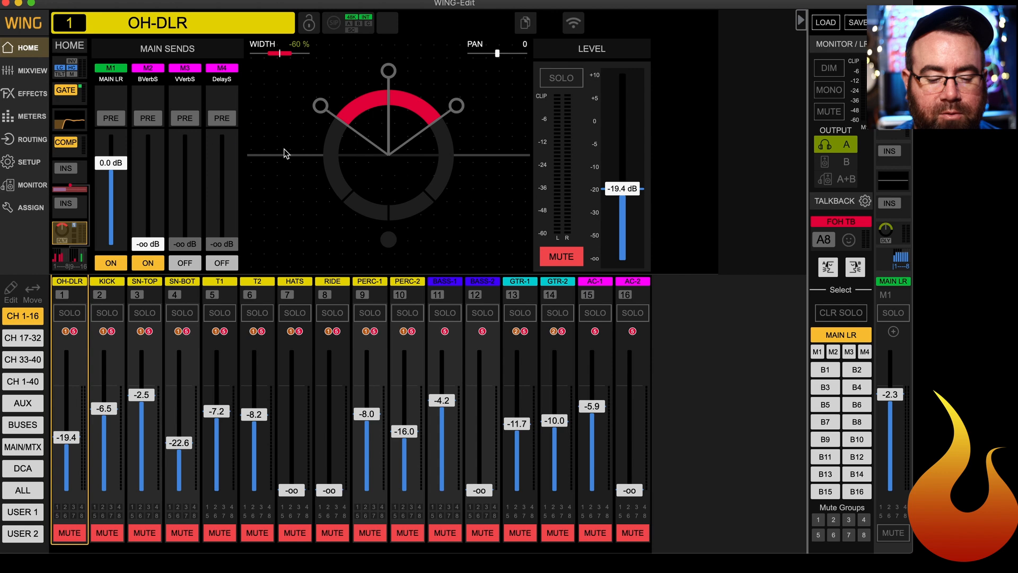
pyautogui.moveTo(106, 295)
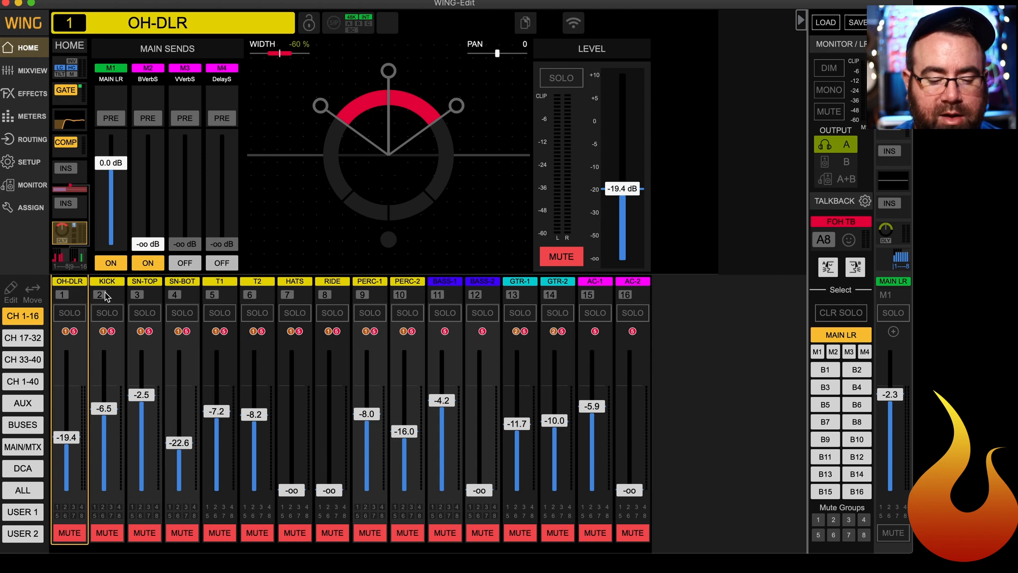
pyautogui.moveTo(235, 291)
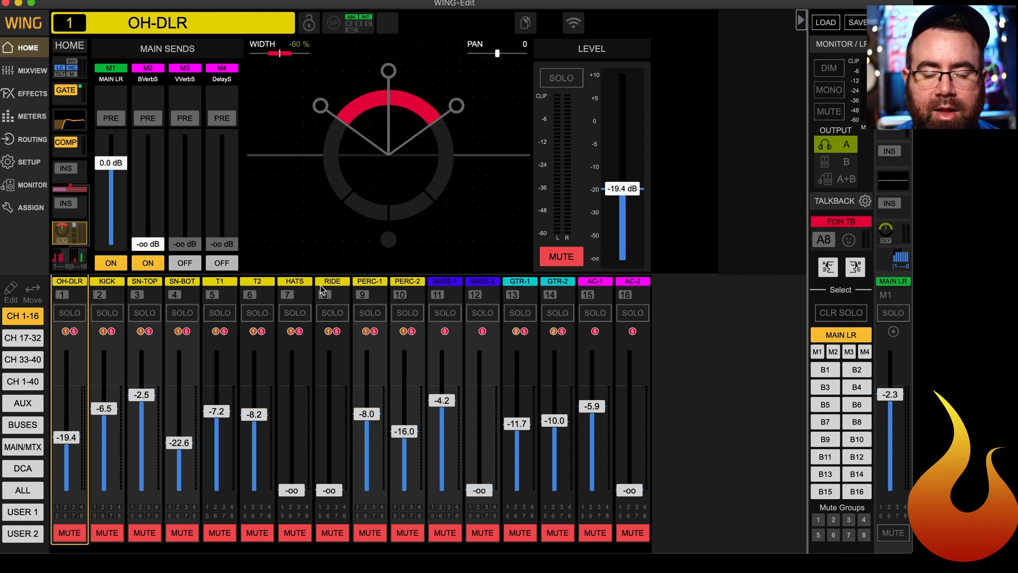
pyautogui.moveTo(362, 292)
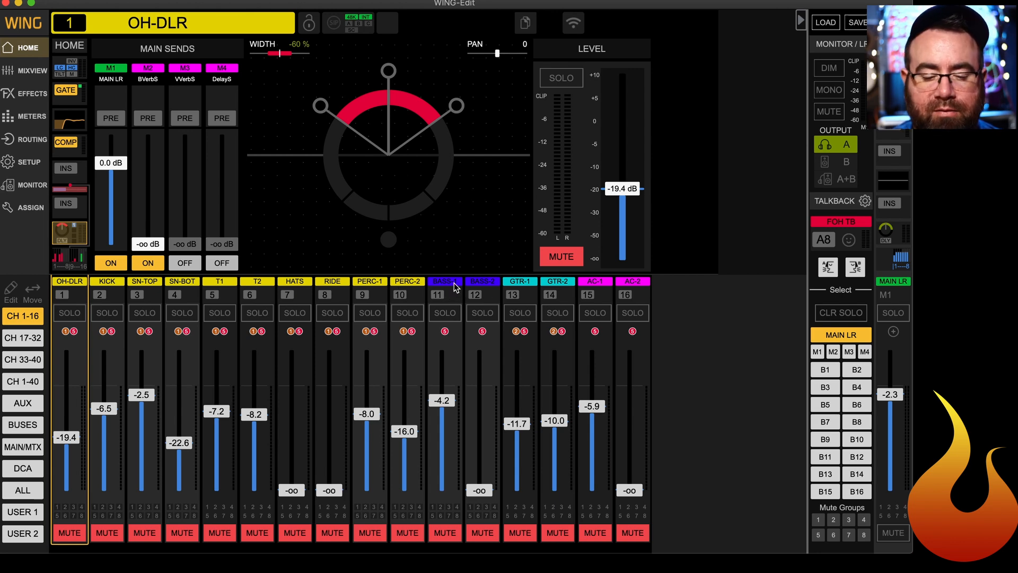
pyautogui.moveTo(491, 295)
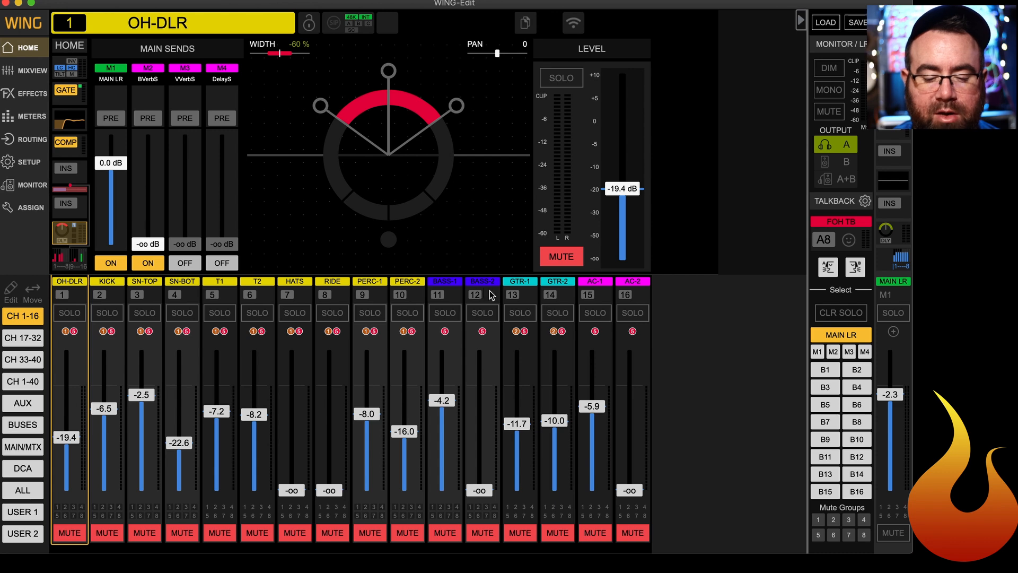
pyautogui.moveTo(539, 298)
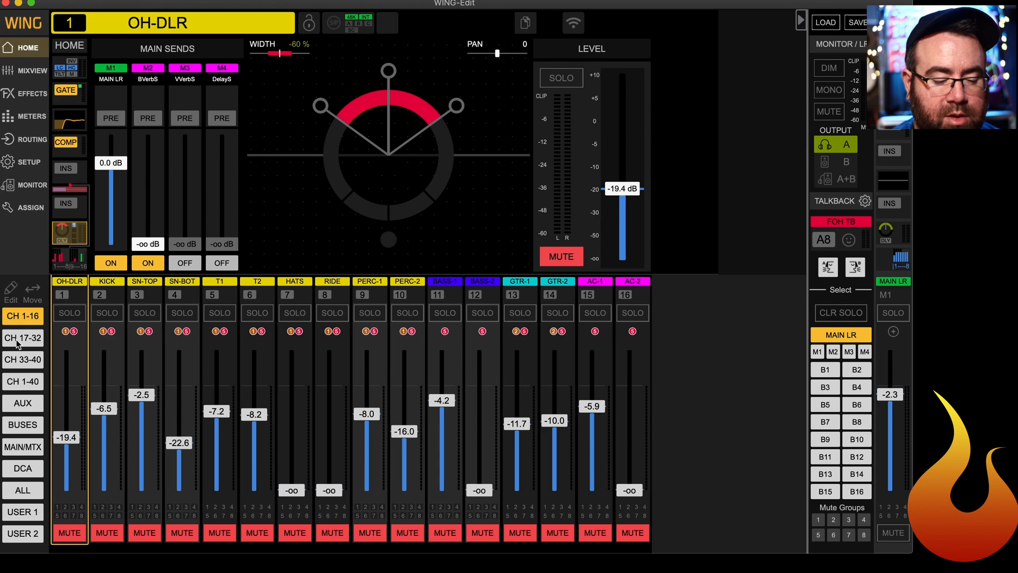
# Show the CH 17-32 bank and view the TRAX LR and tCLICK channels' main sends
pyautogui.click(24, 338)
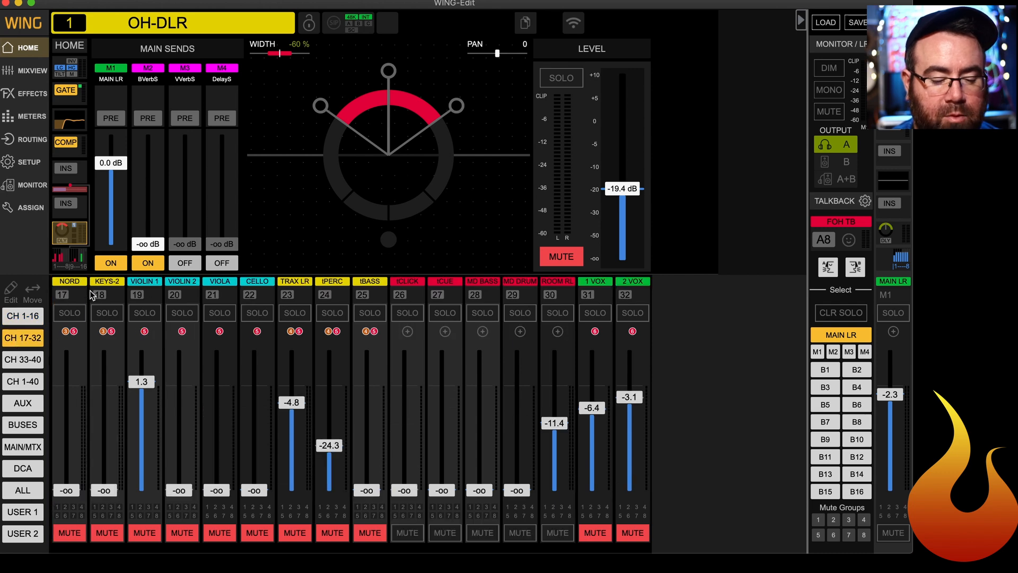
pyautogui.moveTo(143, 299)
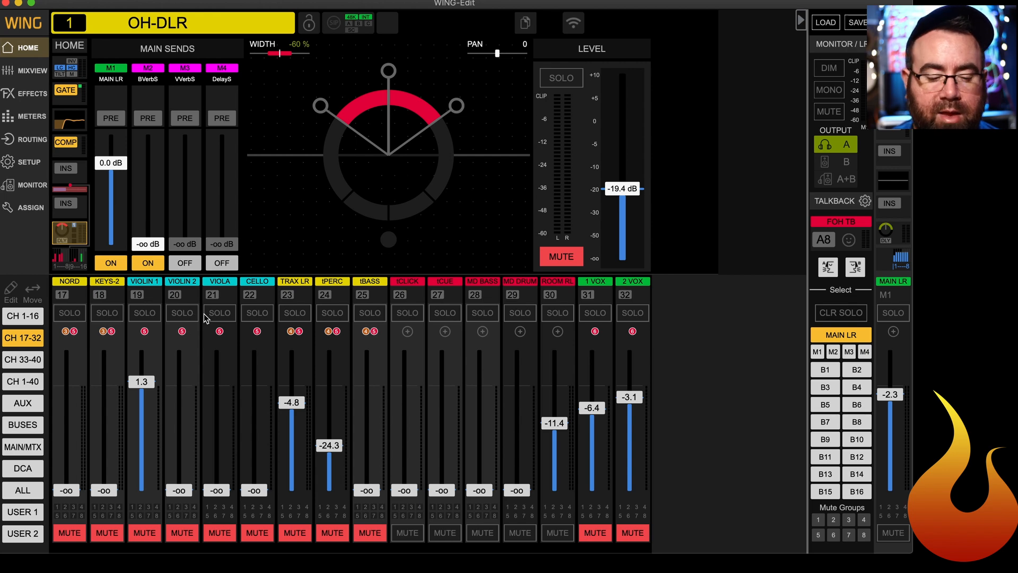
pyautogui.moveTo(142, 297)
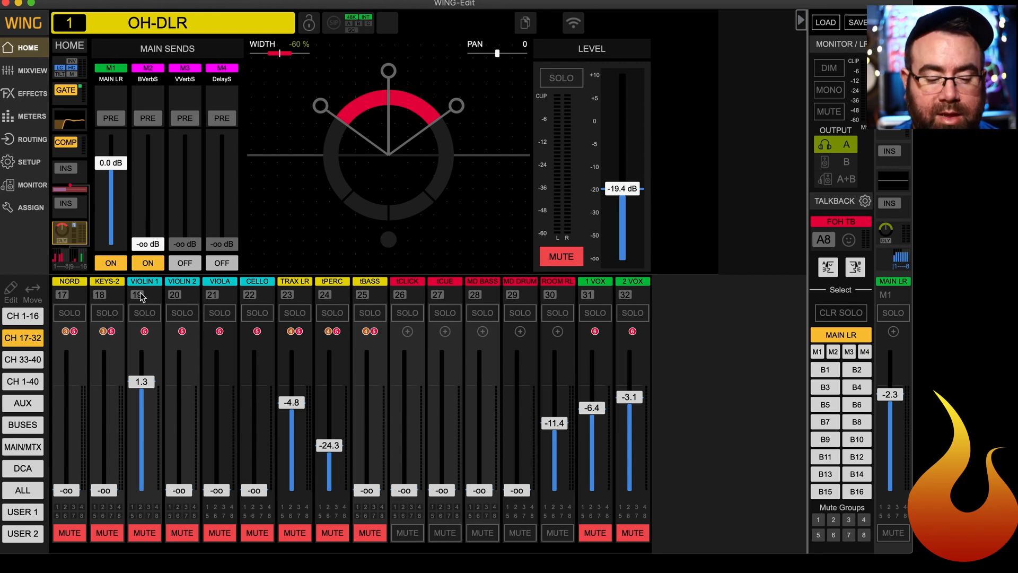
pyautogui.moveTo(150, 297)
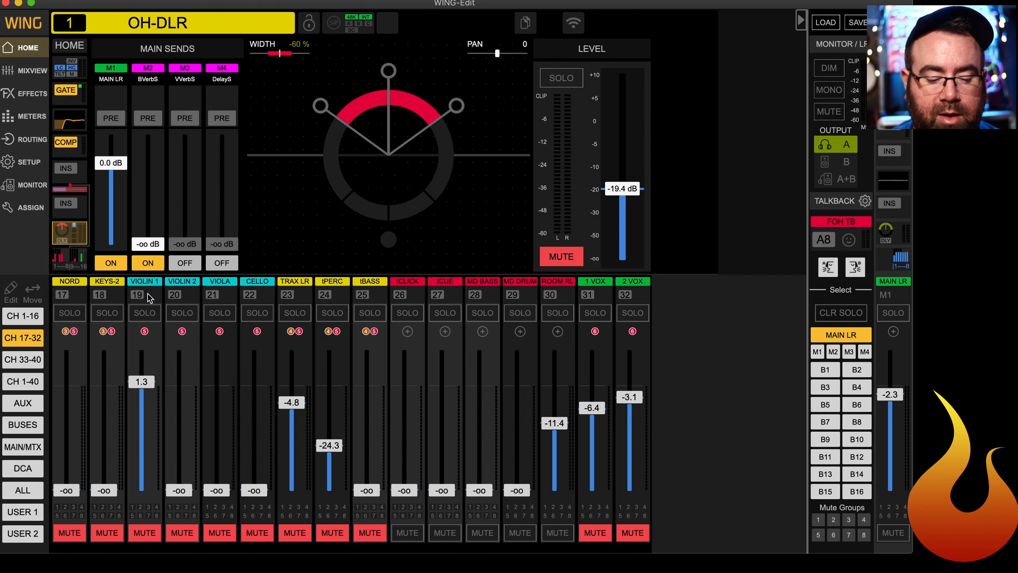
pyautogui.moveTo(257, 303)
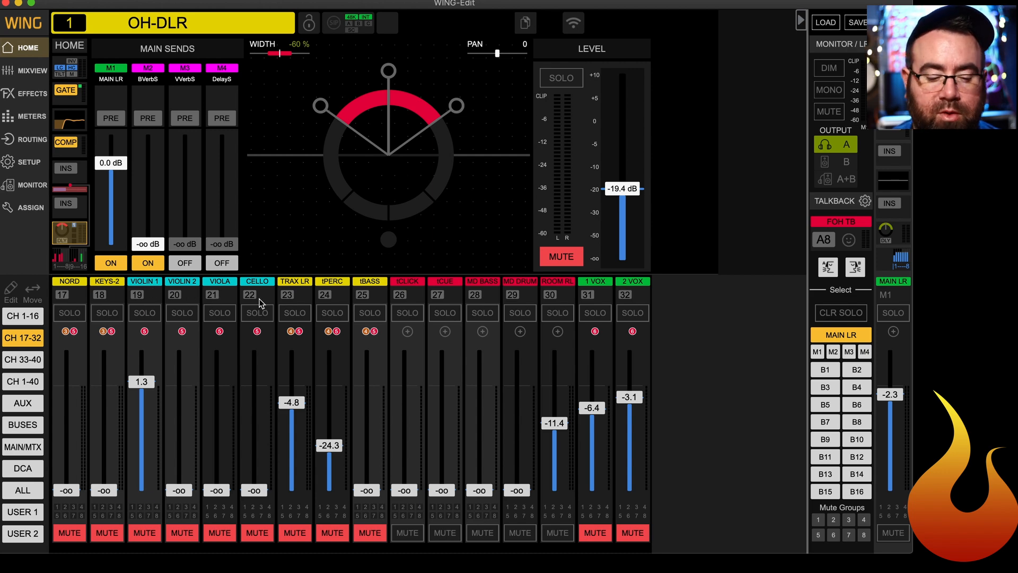
pyautogui.click(294, 281)
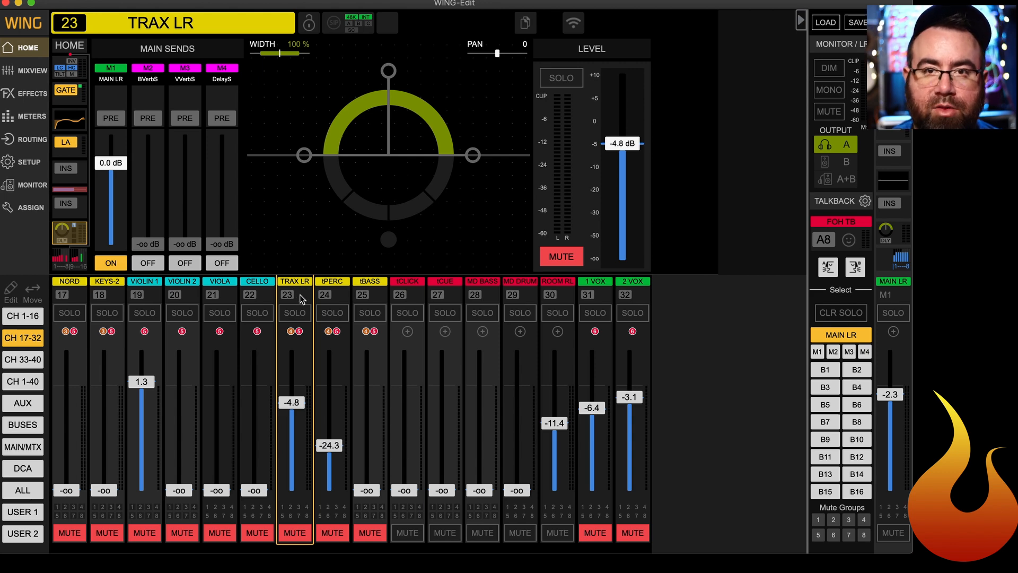
pyautogui.moveTo(340, 294)
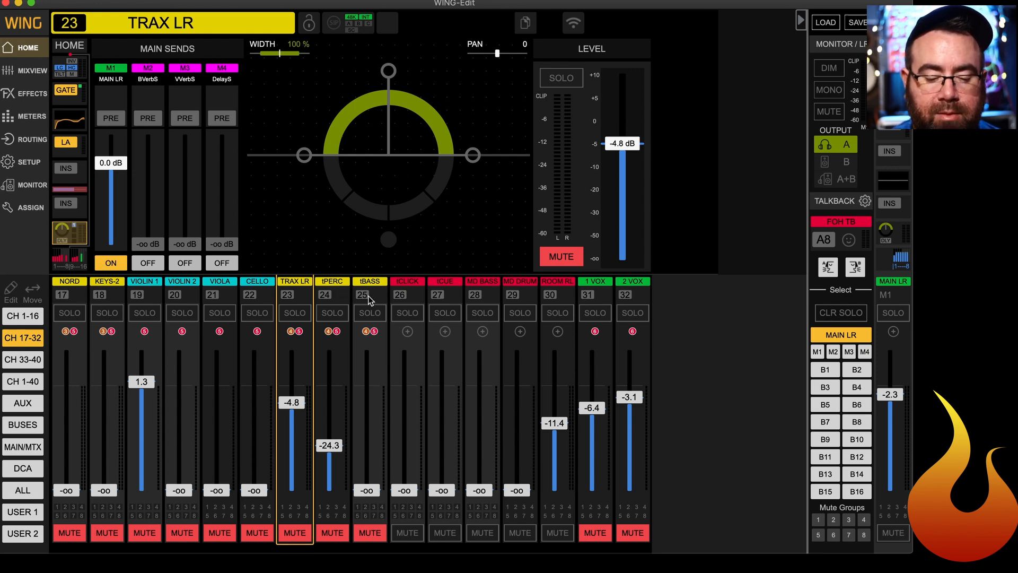
pyautogui.moveTo(412, 304)
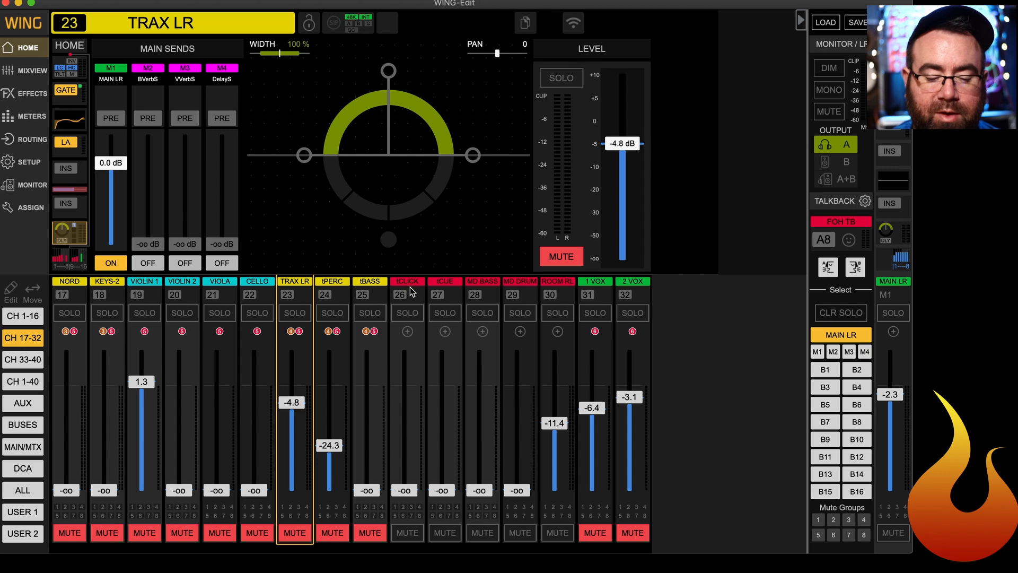
pyautogui.click(407, 281)
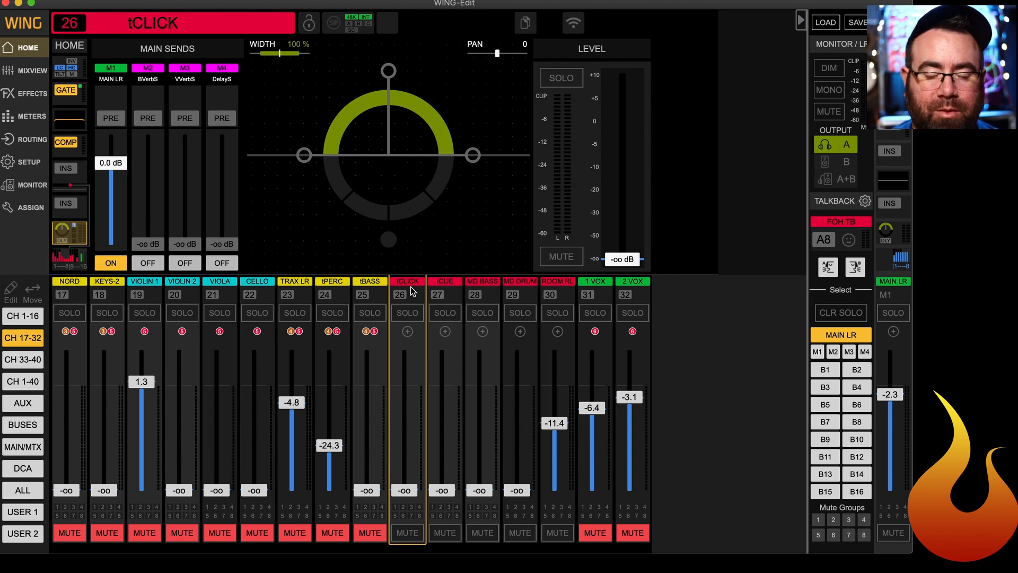
pyautogui.moveTo(446, 289)
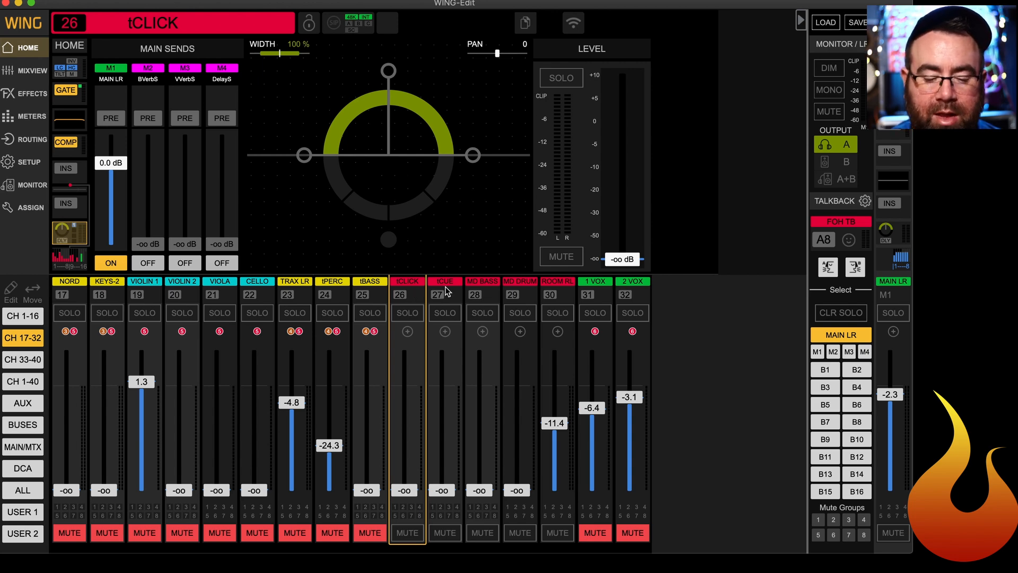
# Step through MD BASS and ROOM RL, ending on the 1 VOX channel's main sends at -6.4 dB
pyautogui.click(482, 281)
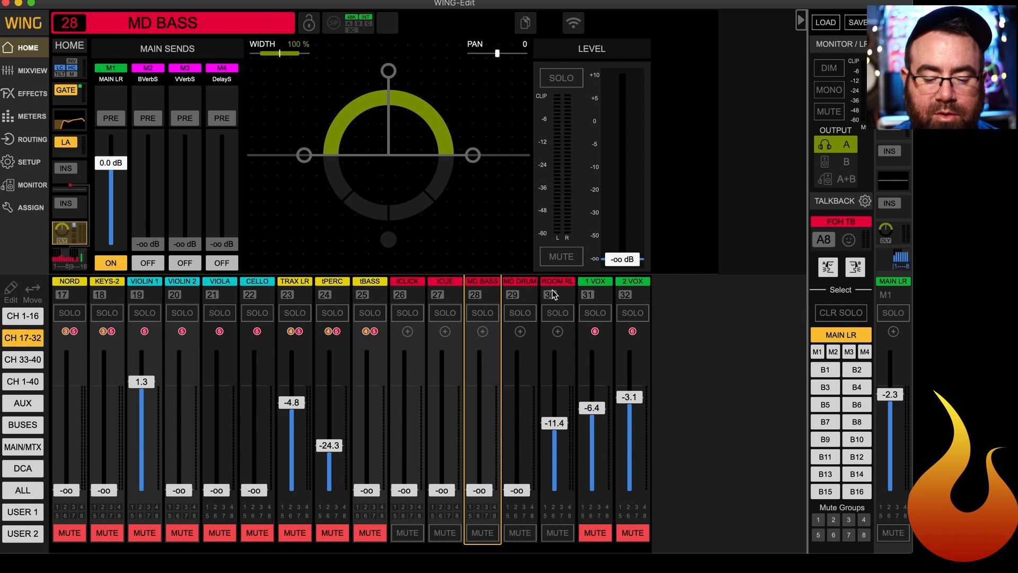
pyautogui.click(557, 291)
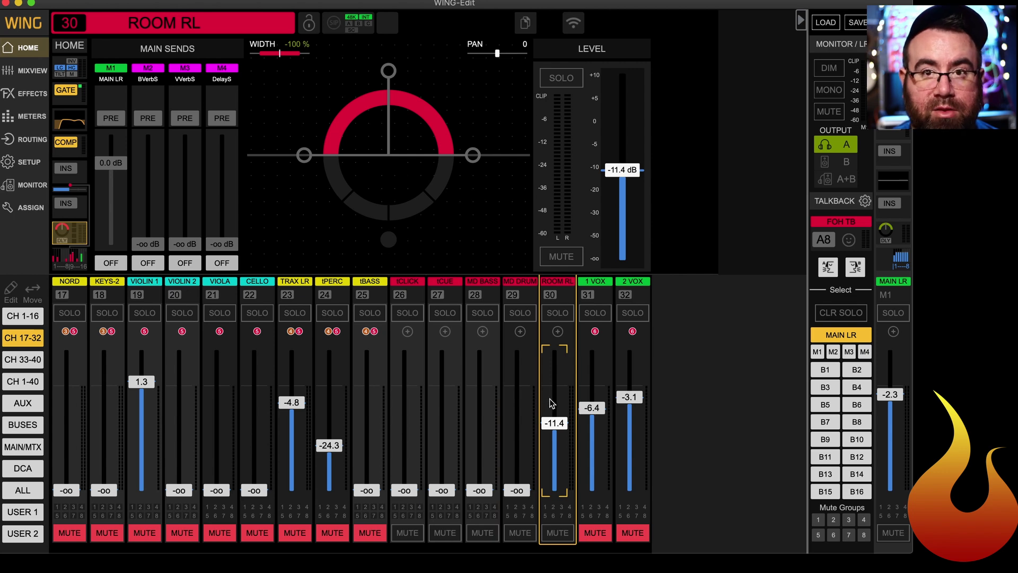
pyautogui.moveTo(556, 388)
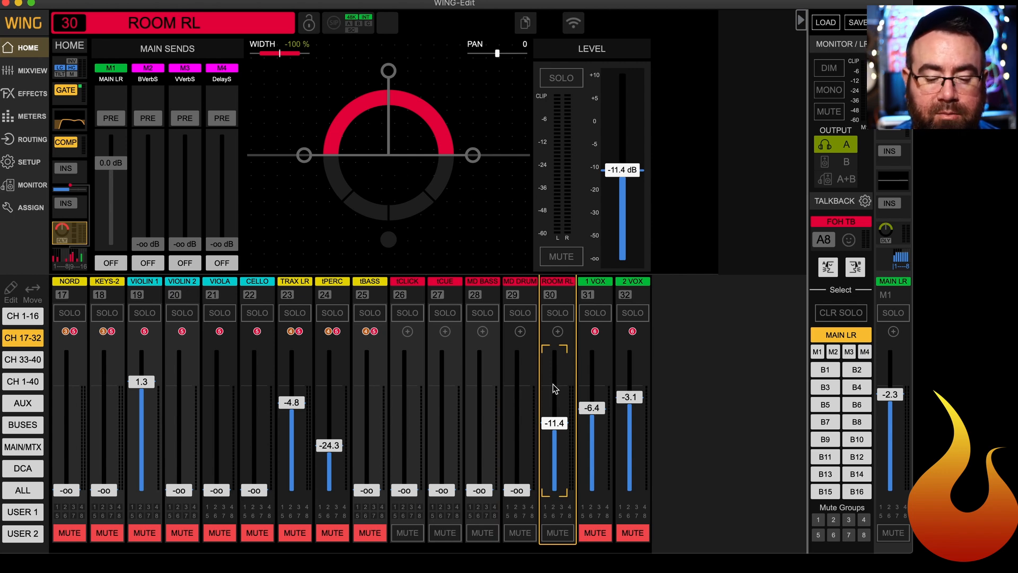
pyautogui.moveTo(555, 405)
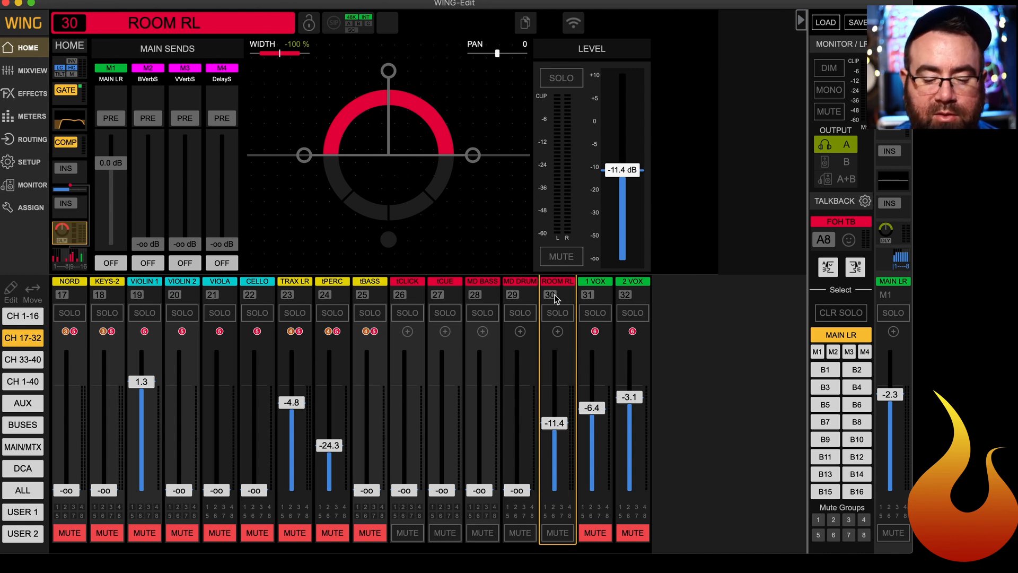
pyautogui.click(594, 281)
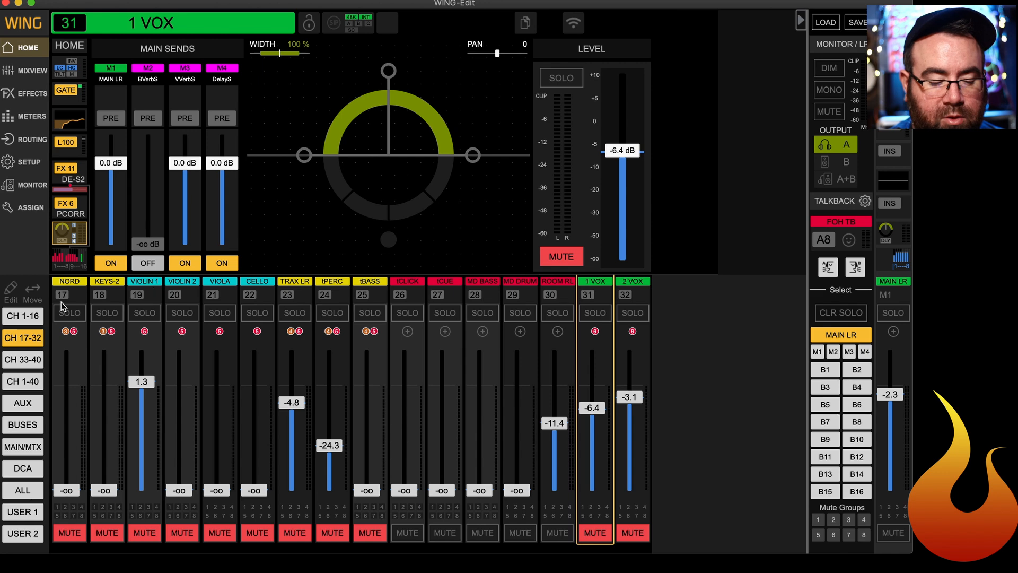
# View the HSET, oscillator and BVerbR aux strips, ending on BVerbR's main sends at -6.1 dB
pyautogui.click(23, 359)
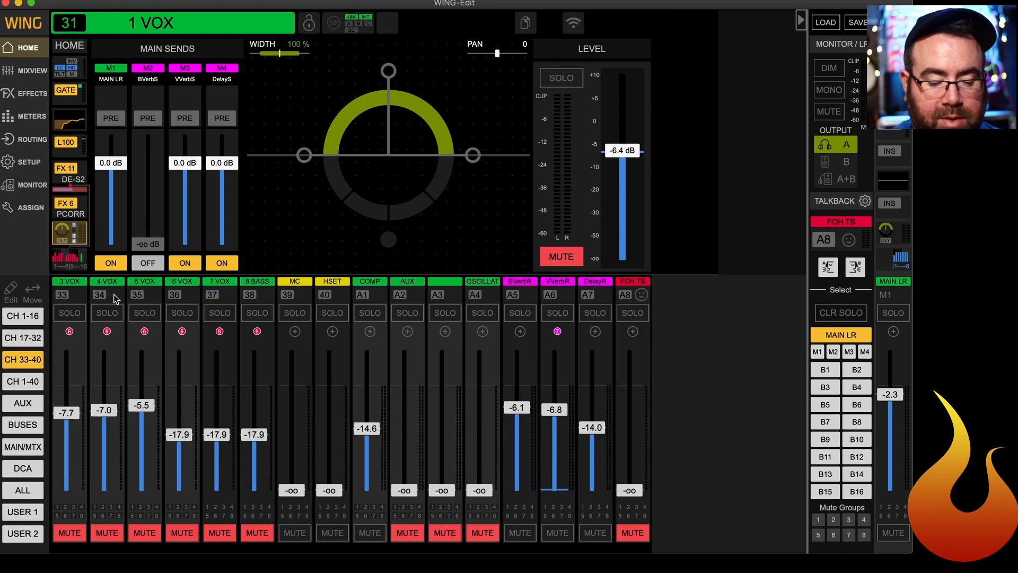
pyautogui.click(332, 295)
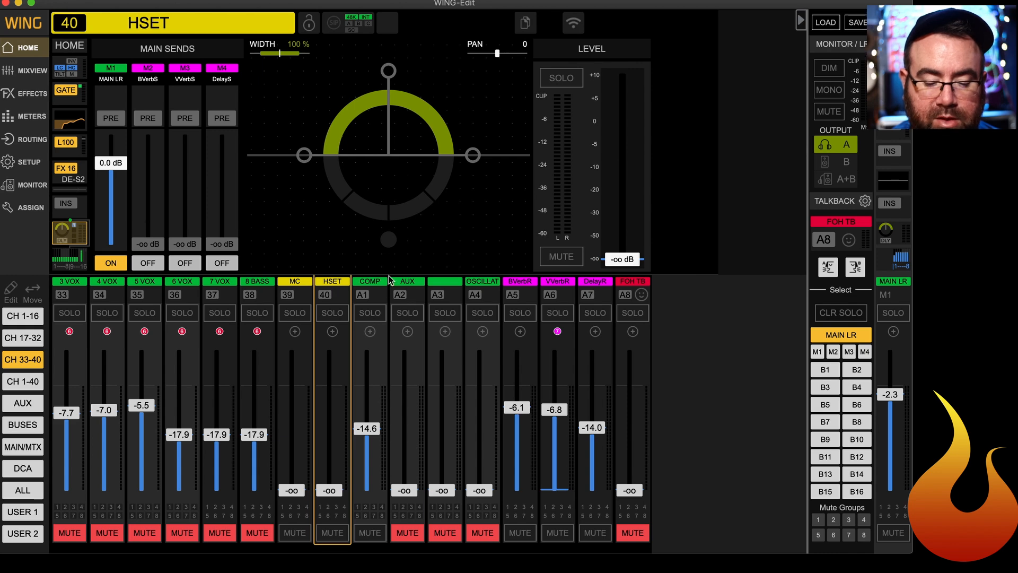
pyautogui.click(481, 282)
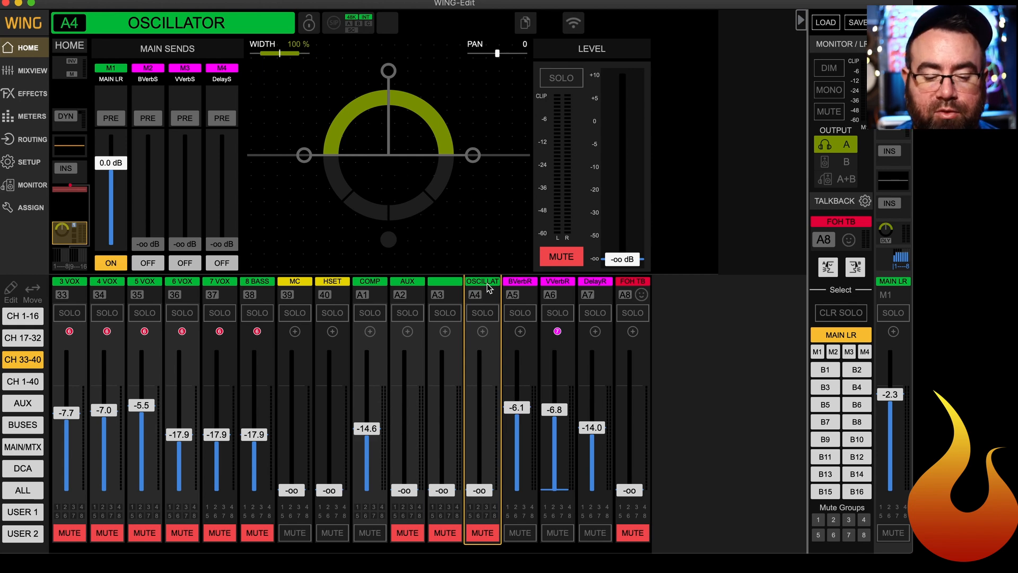
pyautogui.click(520, 281)
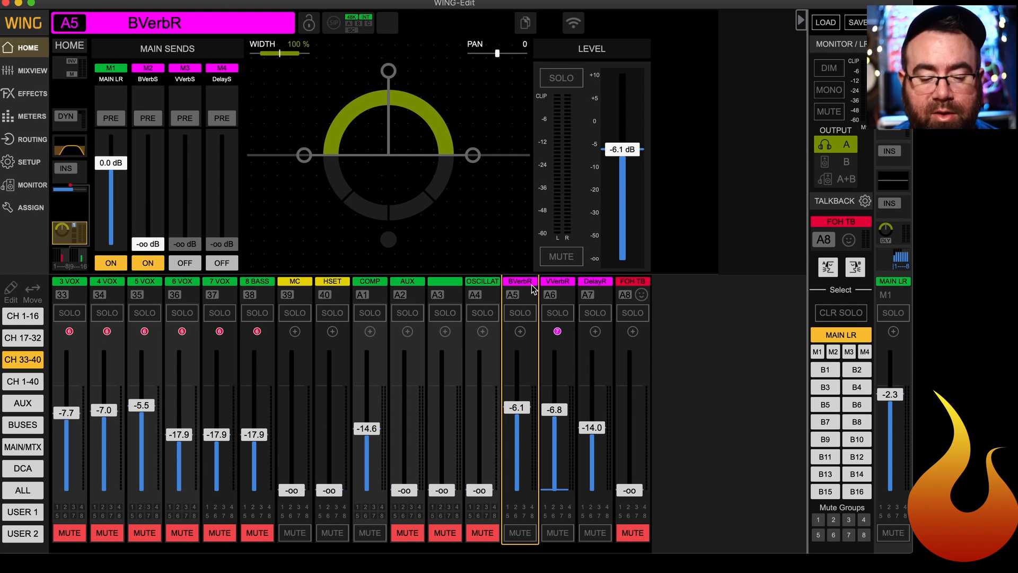
pyautogui.moveTo(524, 287)
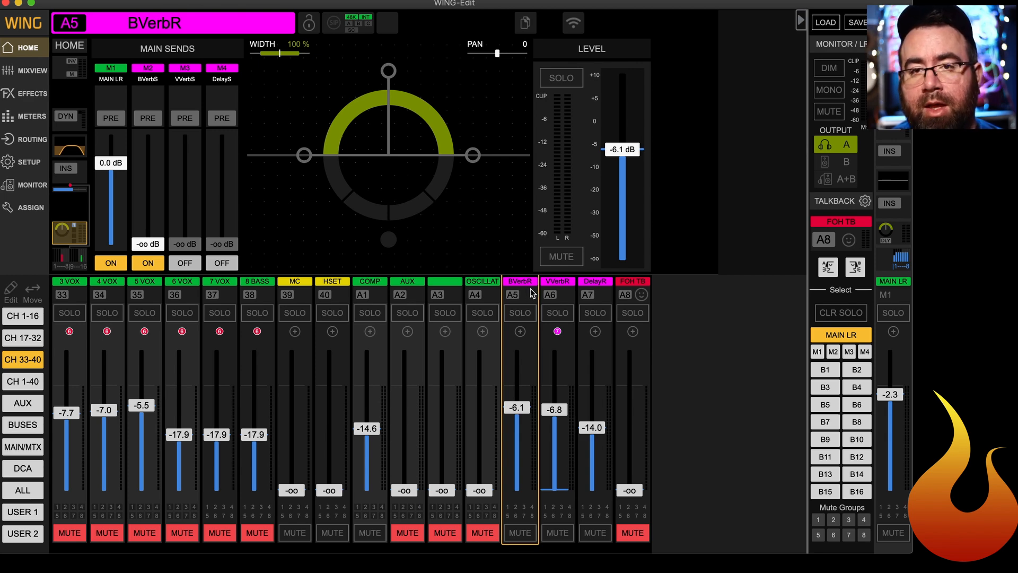
pyautogui.moveTo(519, 290)
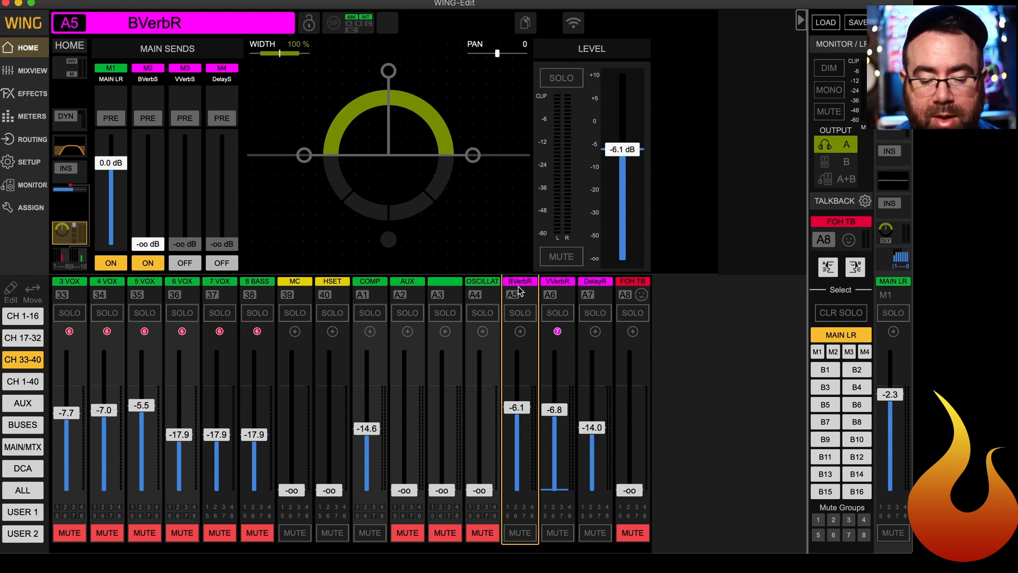
pyautogui.moveTo(586, 296)
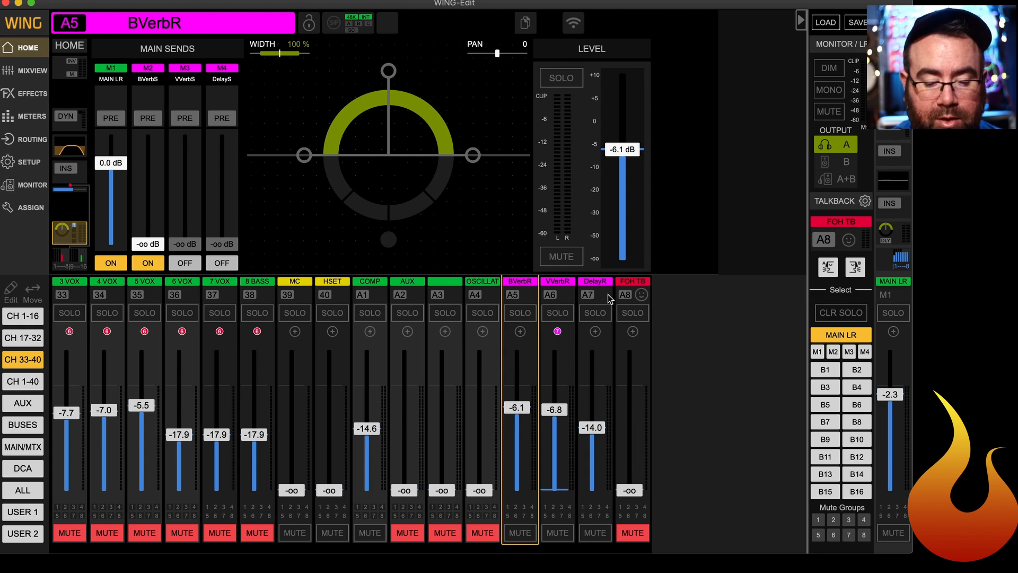
# Show the B1-B16 bus bank with drums, perc, bass, guitar and vocal buses
pyautogui.click(21, 426)
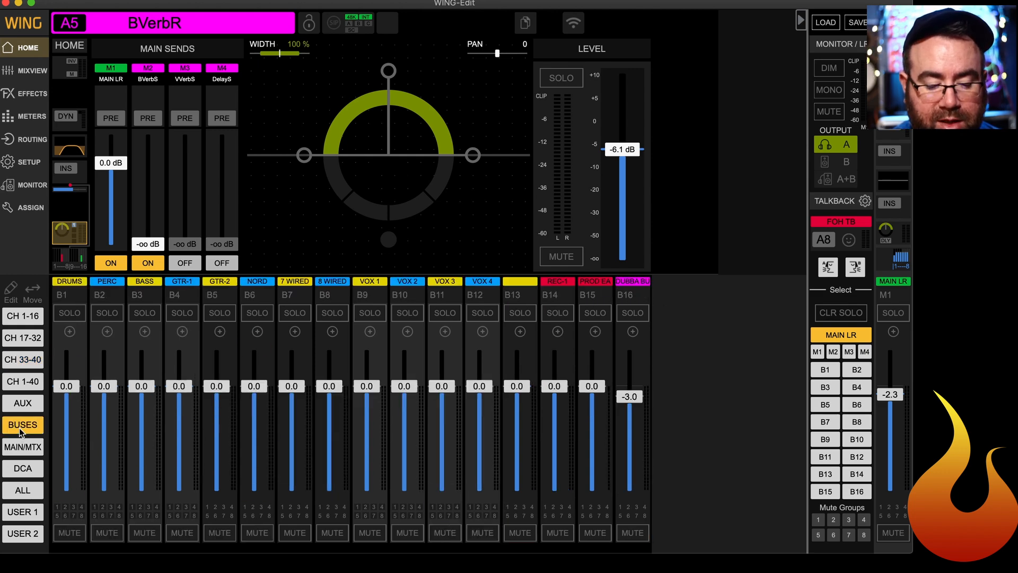
pyautogui.moveTo(204, 310)
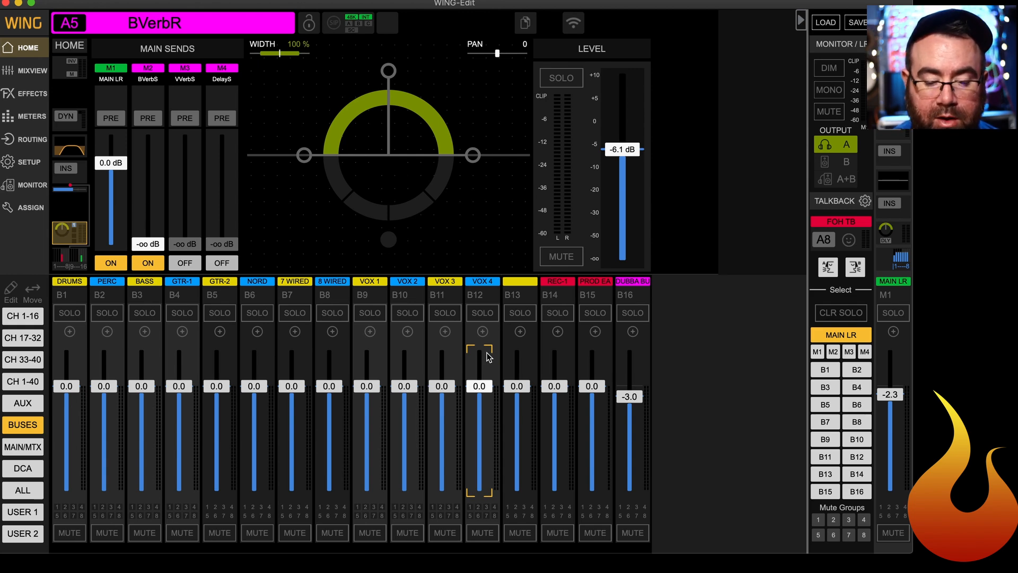
pyautogui.moveTo(540, 371)
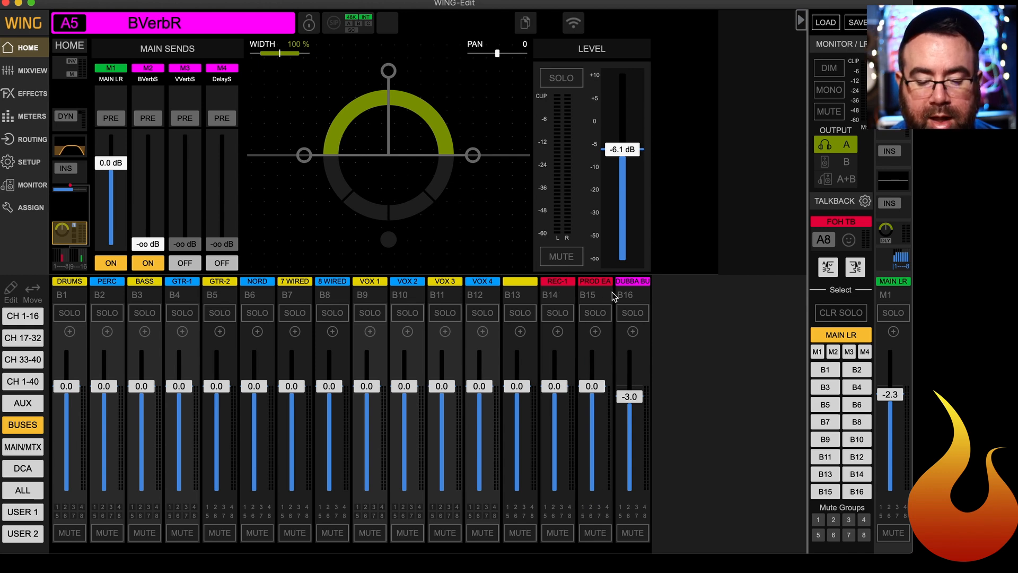
pyautogui.moveTo(636, 299)
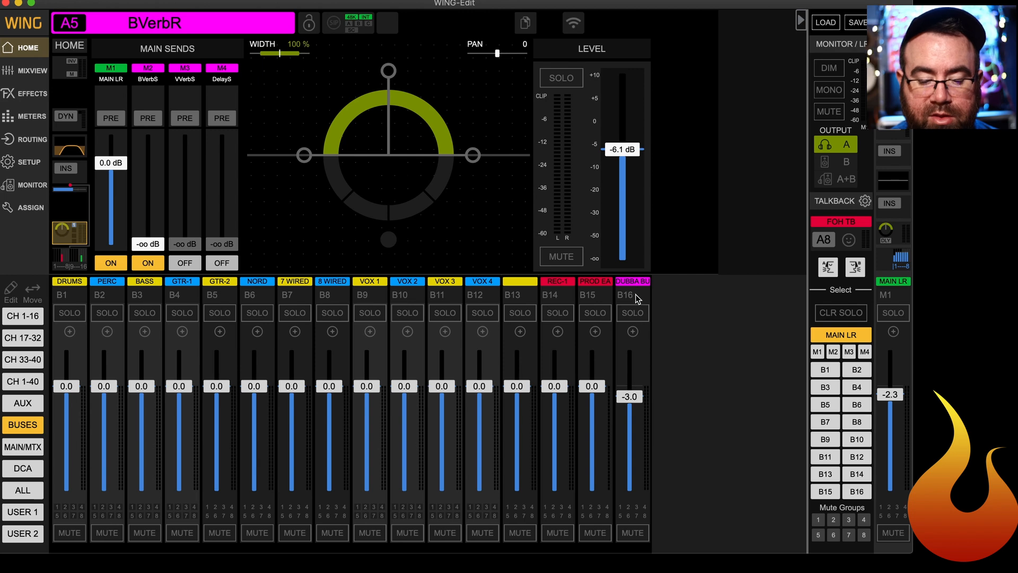
# Set the Dubba bus (B16) stereo width to -100% and show its EQ with the 60.1 Hz low shelf
pyautogui.click(631, 295)
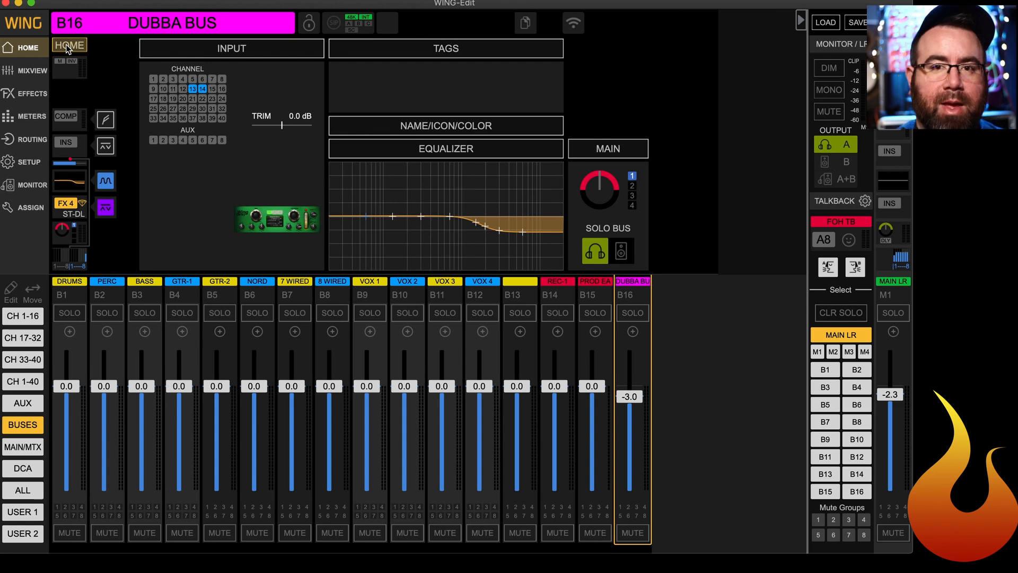
pyautogui.moveTo(468, 244)
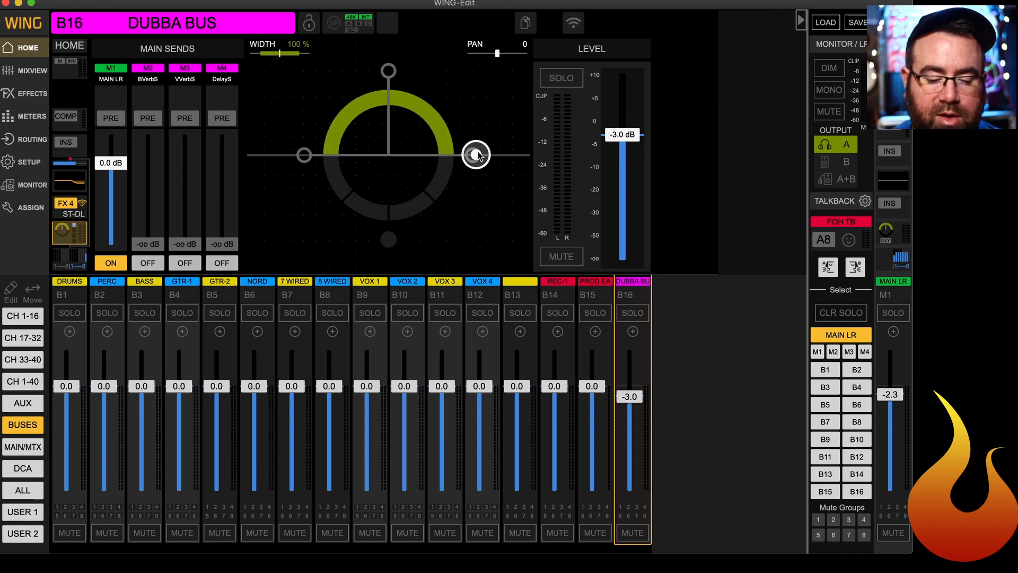
pyautogui.moveTo(476, 154); pyautogui.dragTo(305, 154)
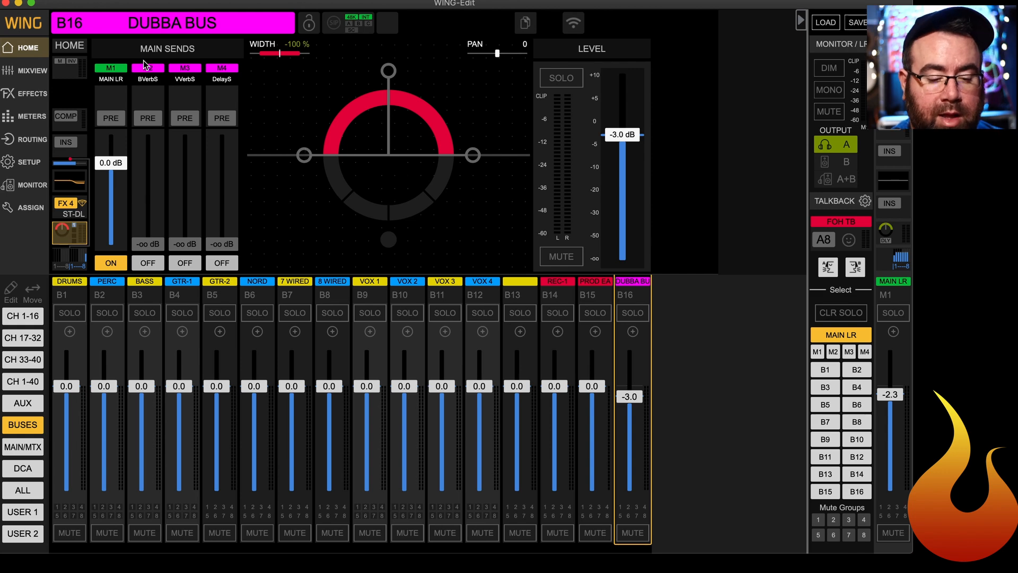
pyautogui.click(65, 204)
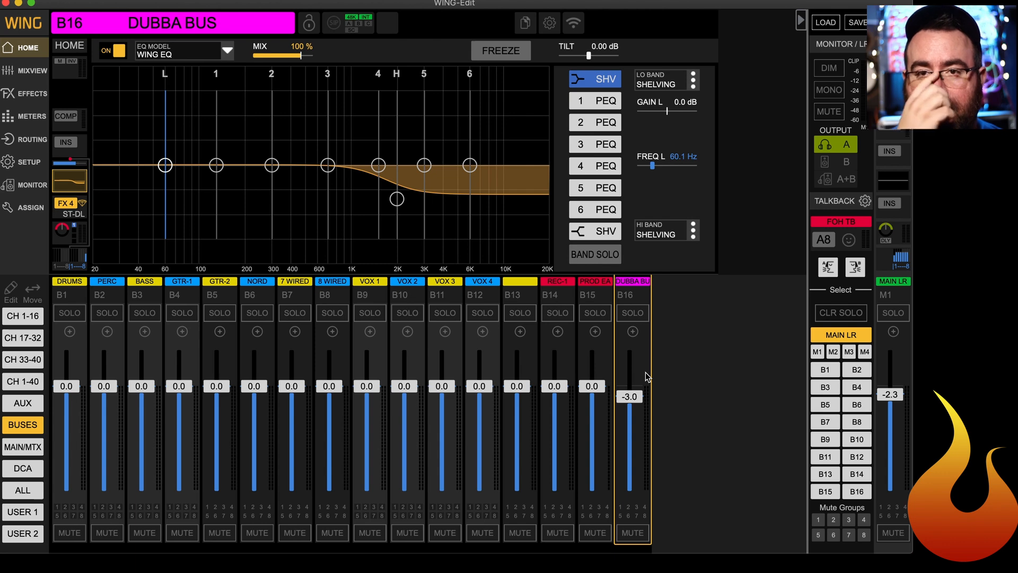
pyautogui.moveTo(562, 311)
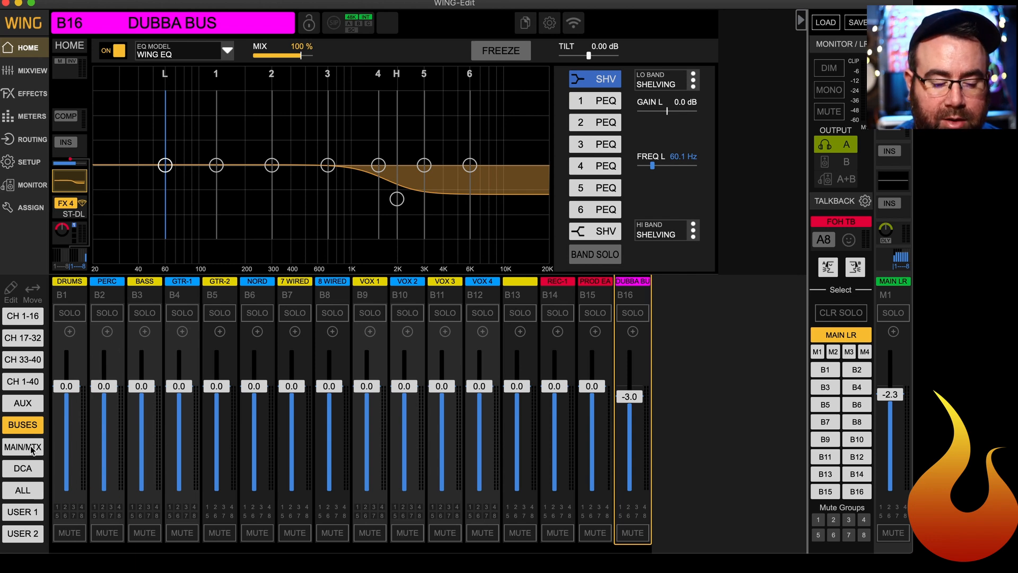
# Select the REC-2 matrix (MX8) and show its FX 8 Precision Limiter insert
pyautogui.click(23, 446)
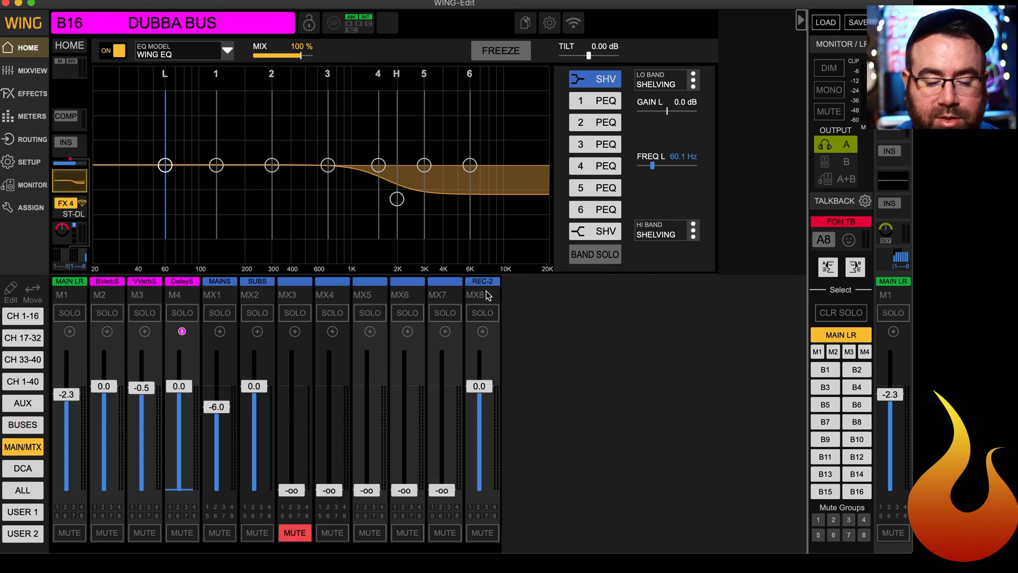
pyautogui.click(483, 282)
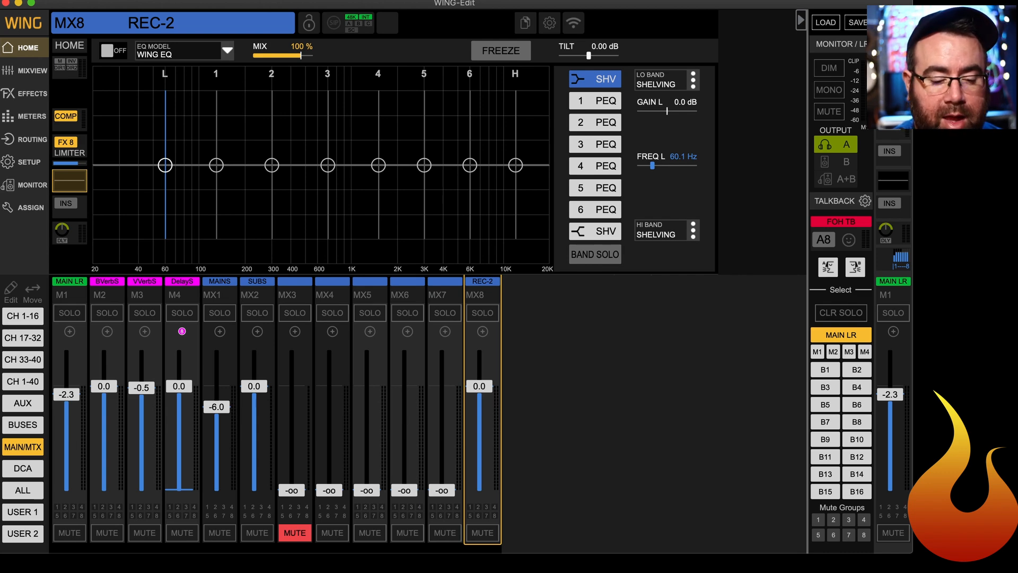
pyautogui.moveTo(52, 145)
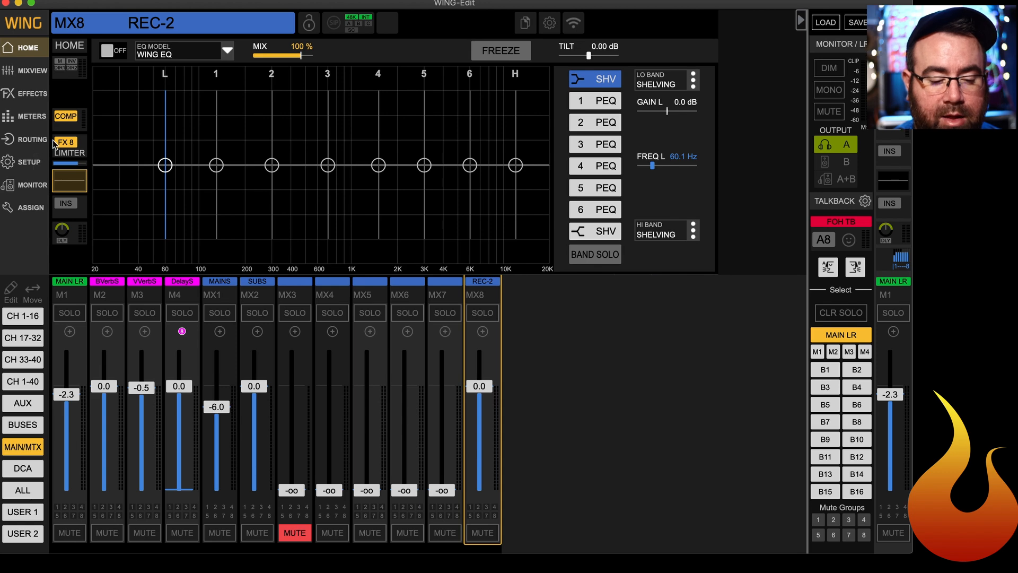
pyautogui.click(69, 146)
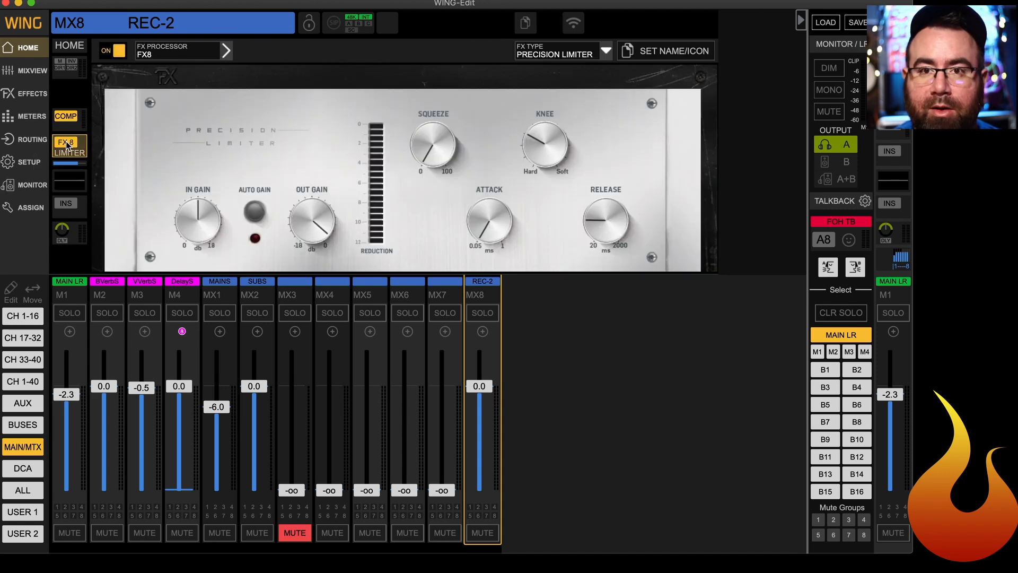